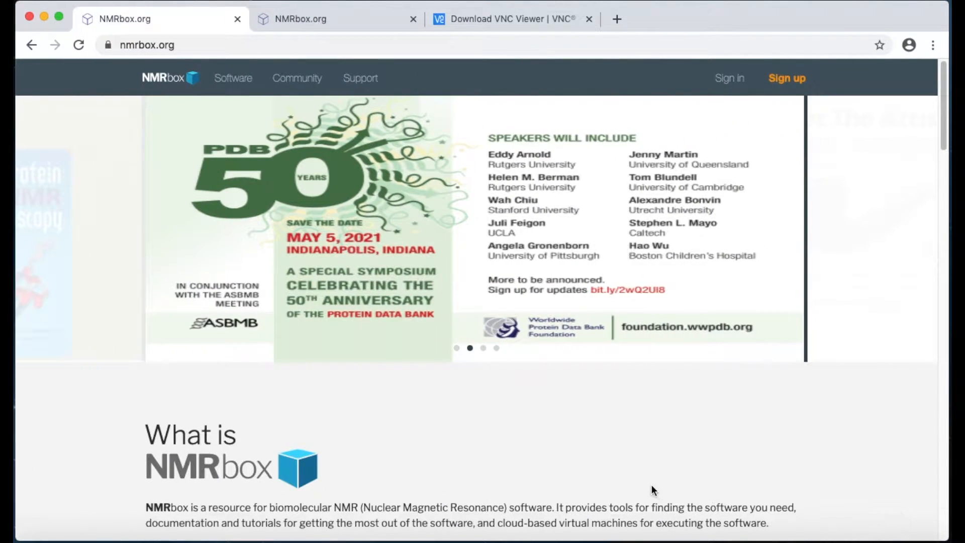
{"action": "mouse_move", "coordinate": [595, 431]}
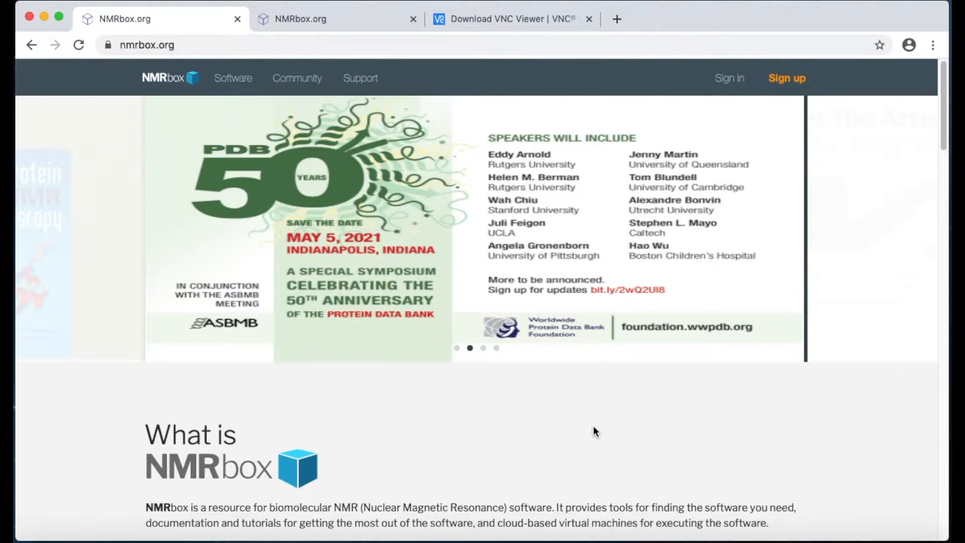
{"action": "mouse_move", "coordinate": [527, 406]}
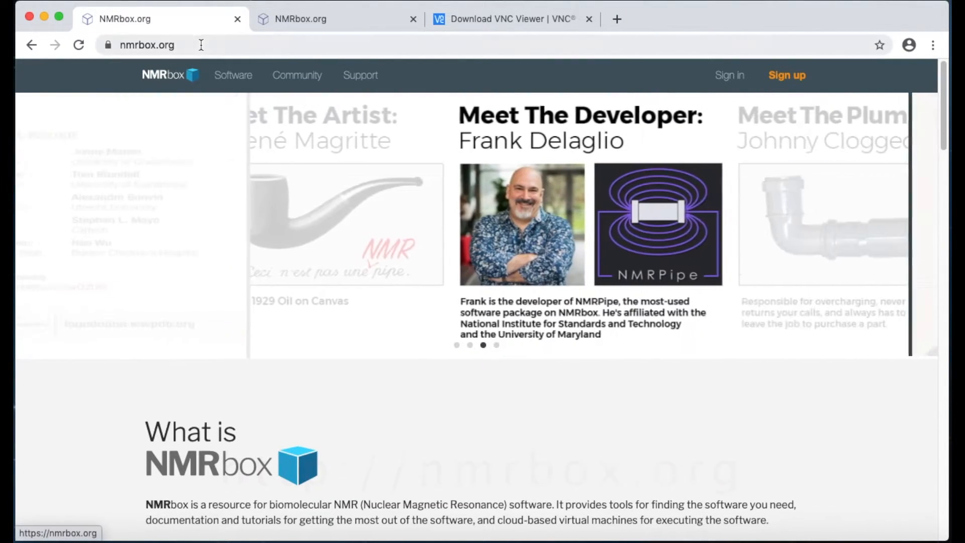
- Scroll the nmrbox.org homepage to 'What is NMRbox' and open the Sign up page
{"action": "left_click", "coordinate": [146, 44]}
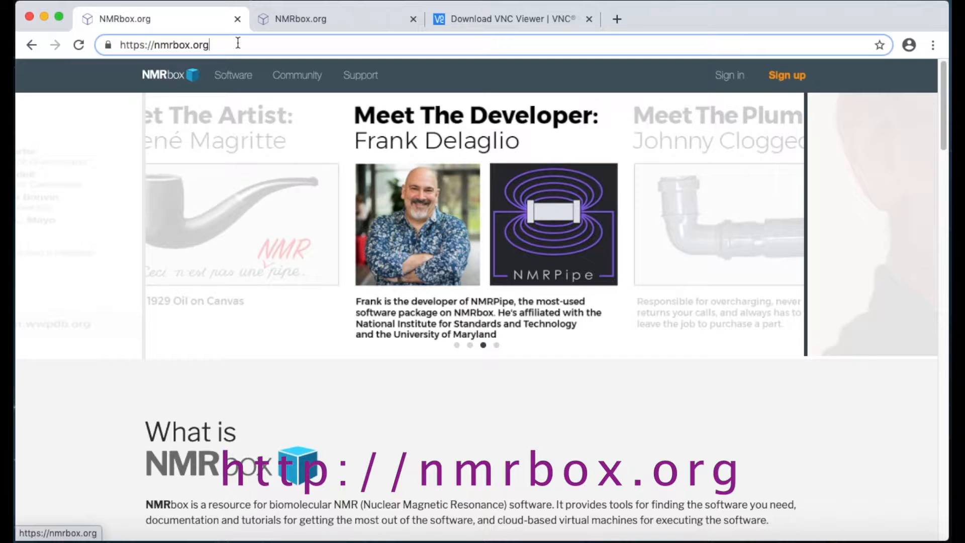
{"action": "scroll", "scroll_direction": "down", "scroll_amount": 3}
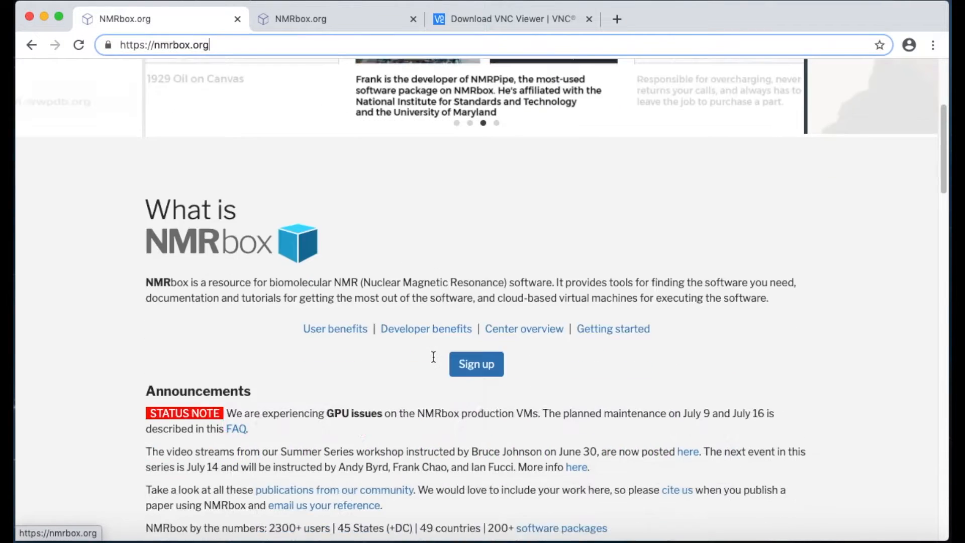
{"action": "left_click", "coordinate": [476, 364]}
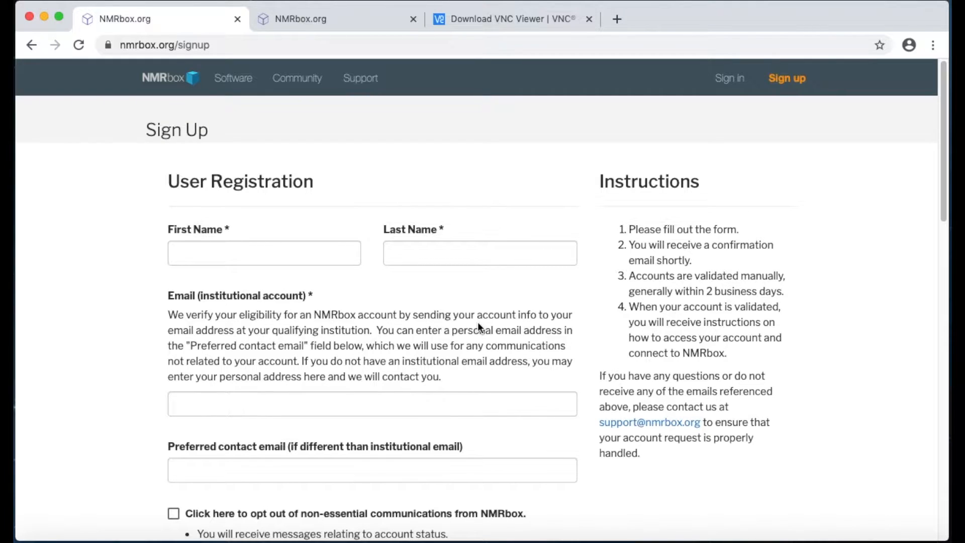
{"action": "scroll", "scroll_direction": "down", "scroll_amount": 3}
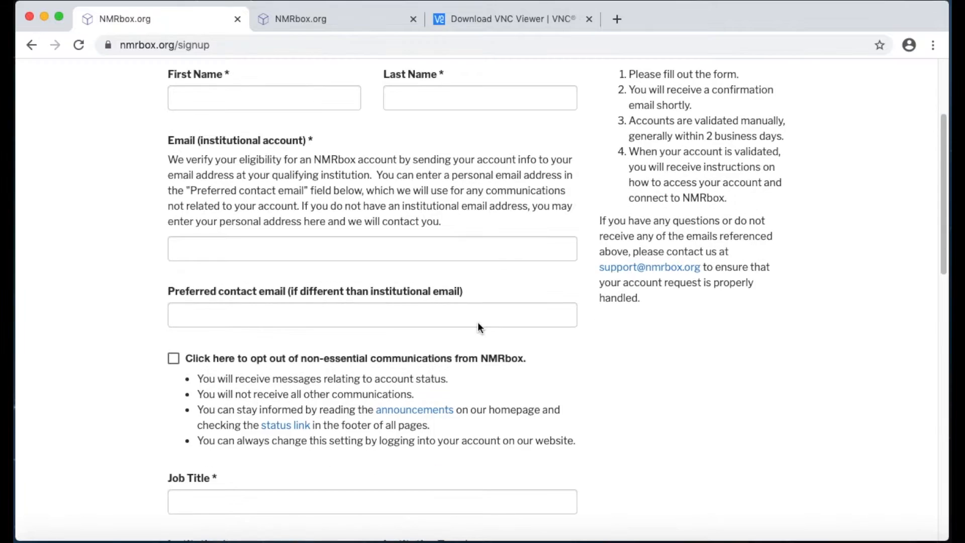
{"action": "scroll", "scroll_direction": "down", "scroll_amount": 3}
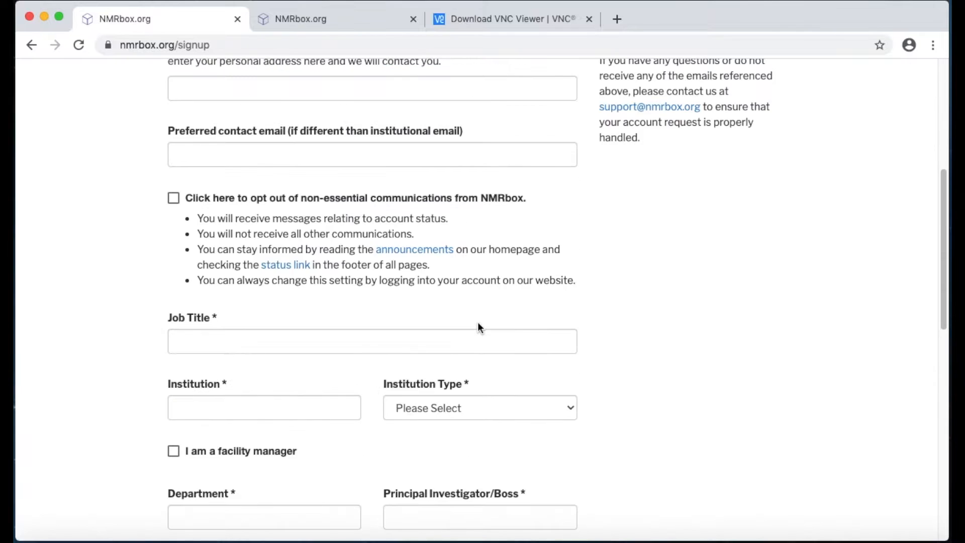
{"action": "scroll", "scroll_direction": "up", "scroll_amount": 3}
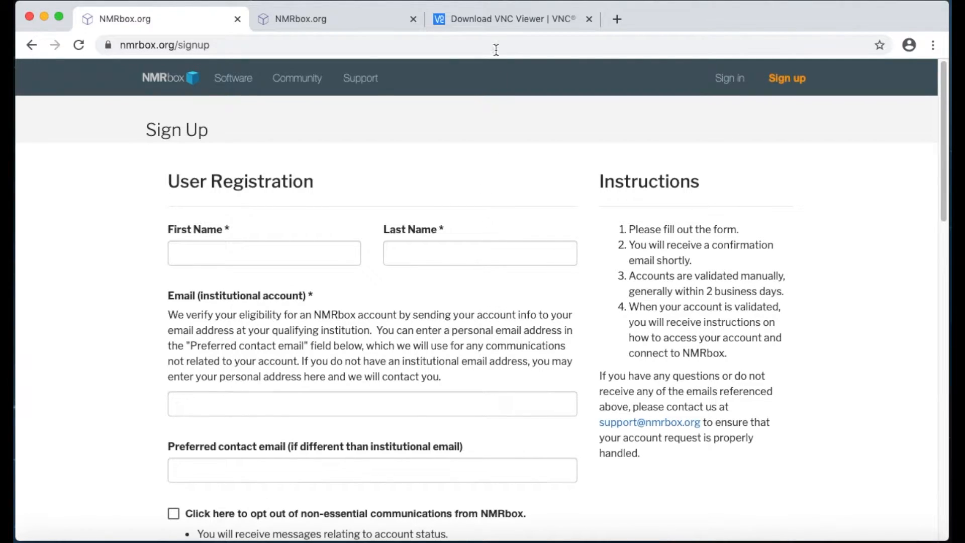
- Switch to the 'Download VNC Viewer | VNC' tab showing the macOS download
{"action": "left_click", "coordinate": [505, 18]}
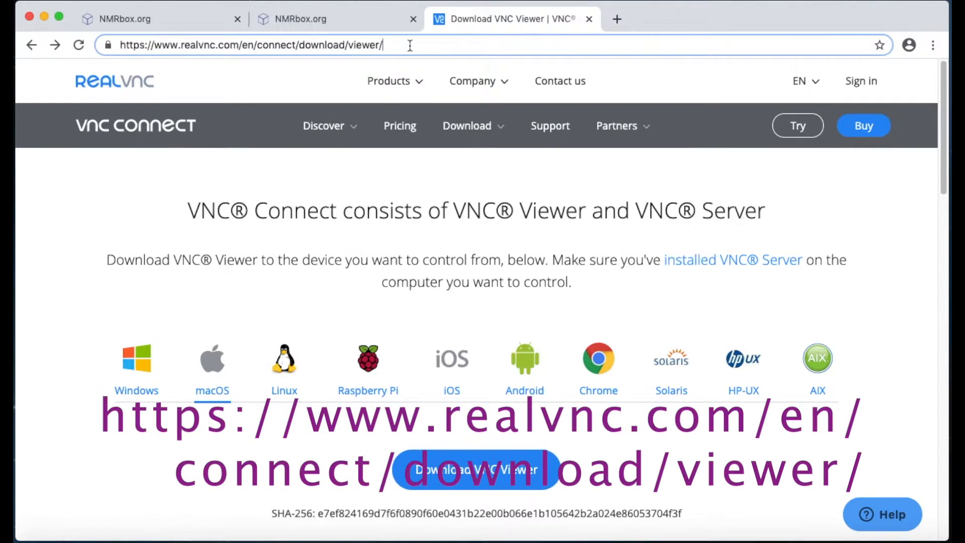
{"action": "mouse_move", "coordinate": [309, 386]}
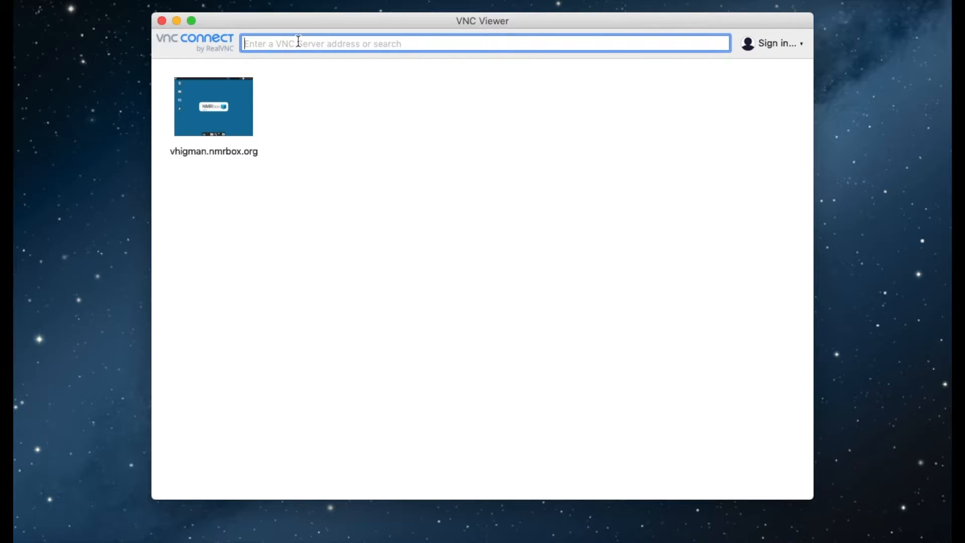
- Connect to vhigman.nmrbox.org and submit the username and password
{"action": "type", "text": "vhigman.nmrbox.org"}
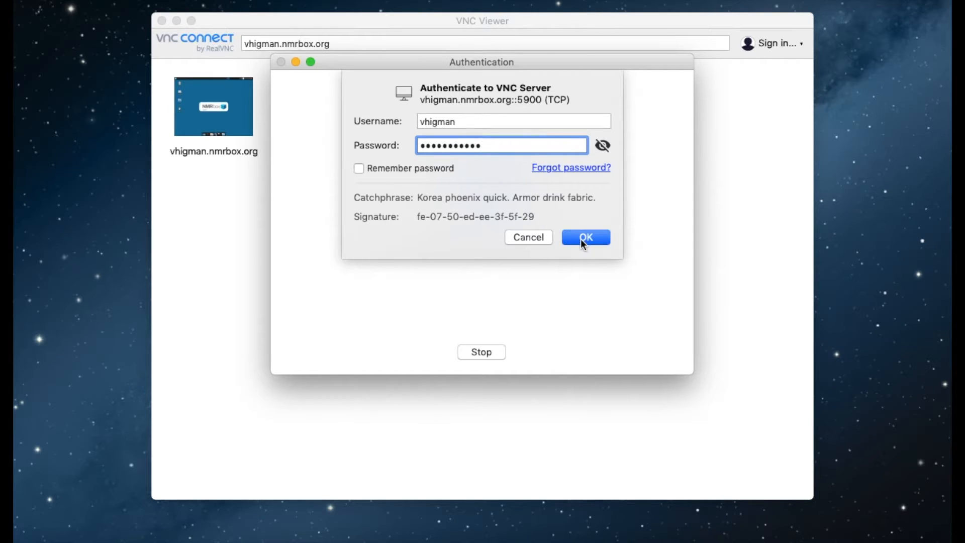
{"action": "left_click", "coordinate": [584, 237]}
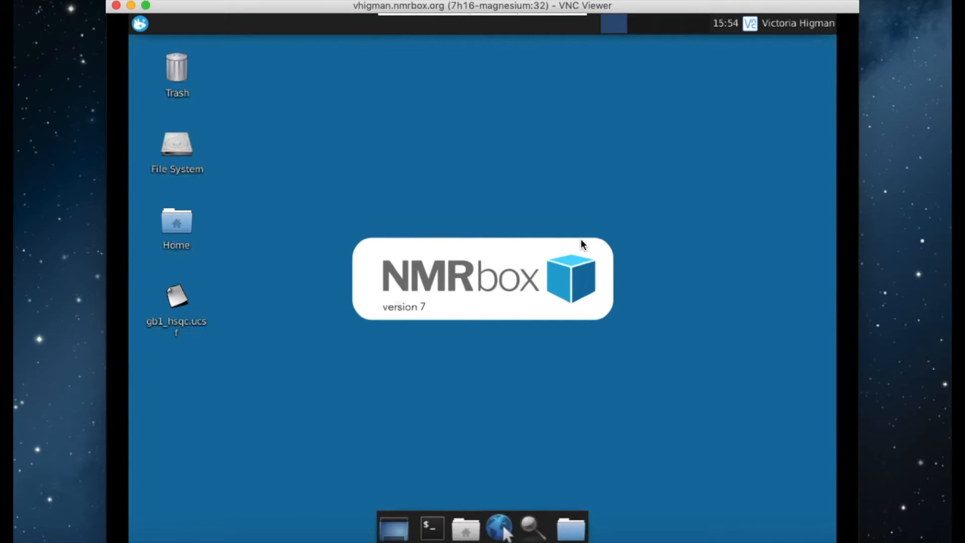
{"action": "mouse_move", "coordinate": [589, 240]}
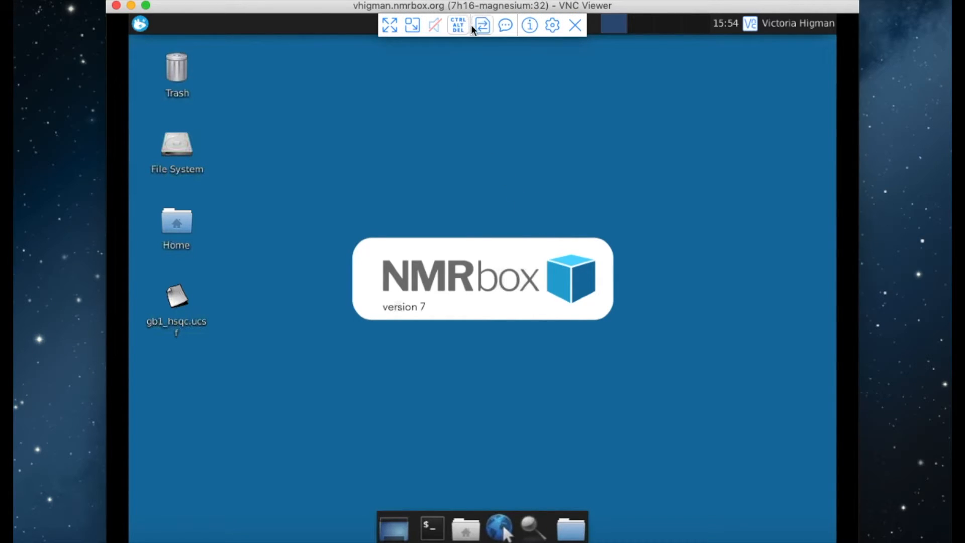
{"action": "mouse_move", "coordinate": [483, 25]}
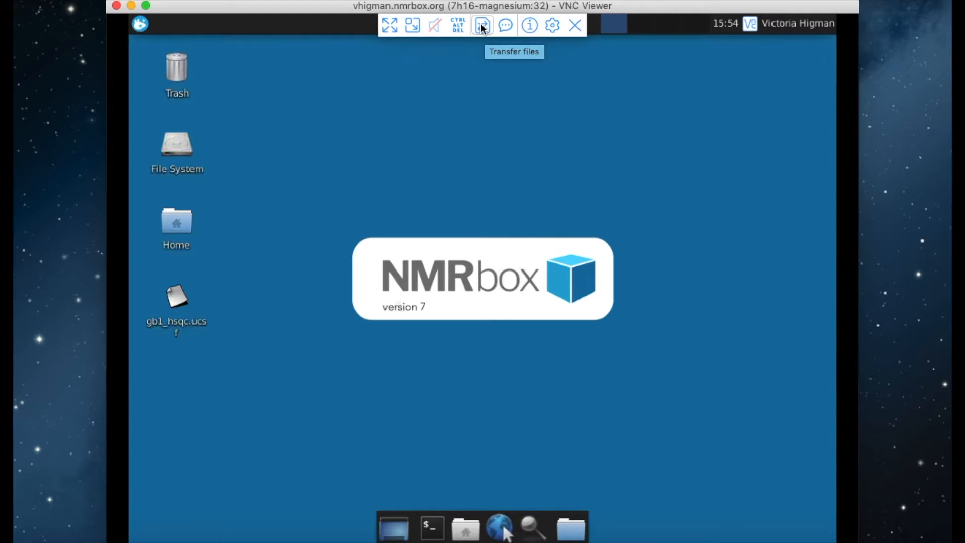
- Open the VNC Transfer files window, then close it again
{"action": "left_click", "coordinate": [482, 25]}
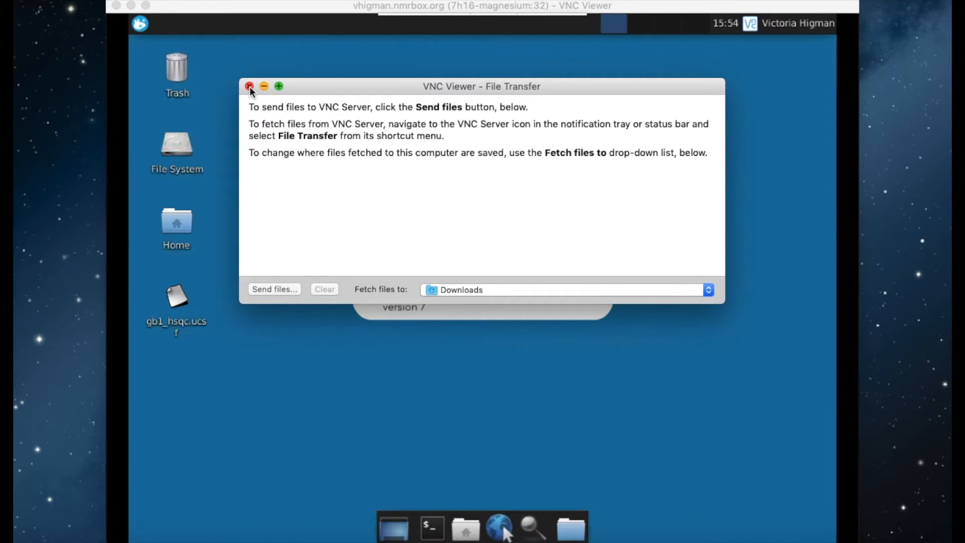
{"action": "left_click", "coordinate": [250, 86]}
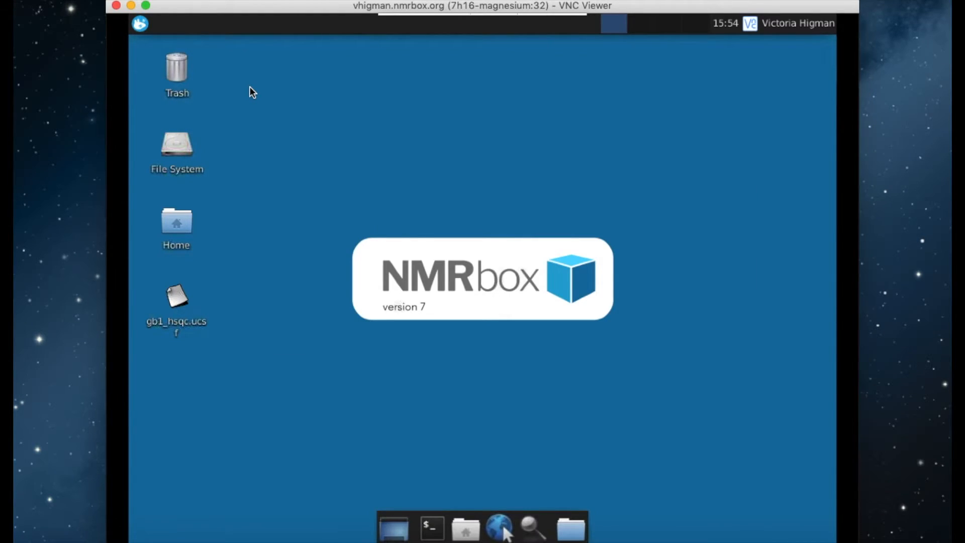
{"action": "mouse_move", "coordinate": [429, 394]}
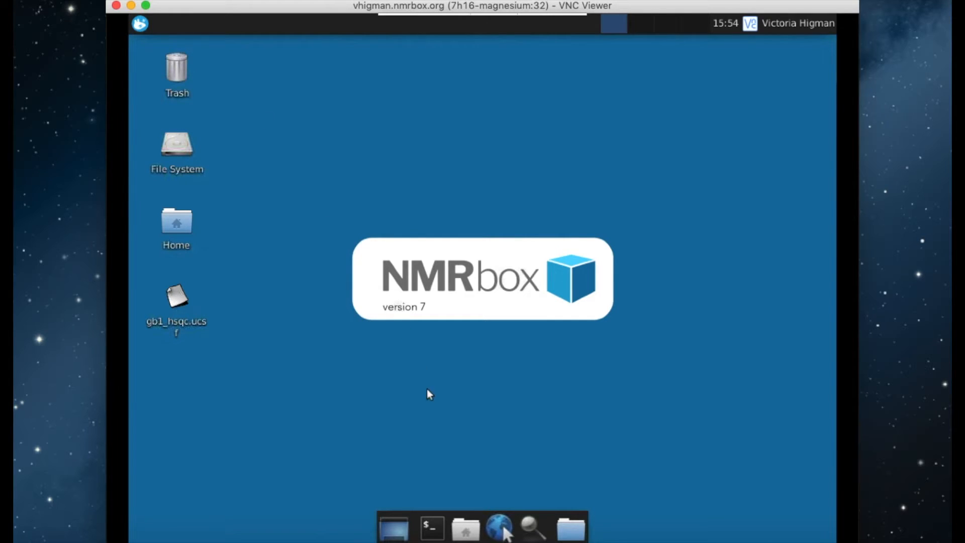
- Run 'assign' in a remote terminal to launch AnalysisAssign 3.0.1
{"action": "left_click", "coordinate": [431, 527]}
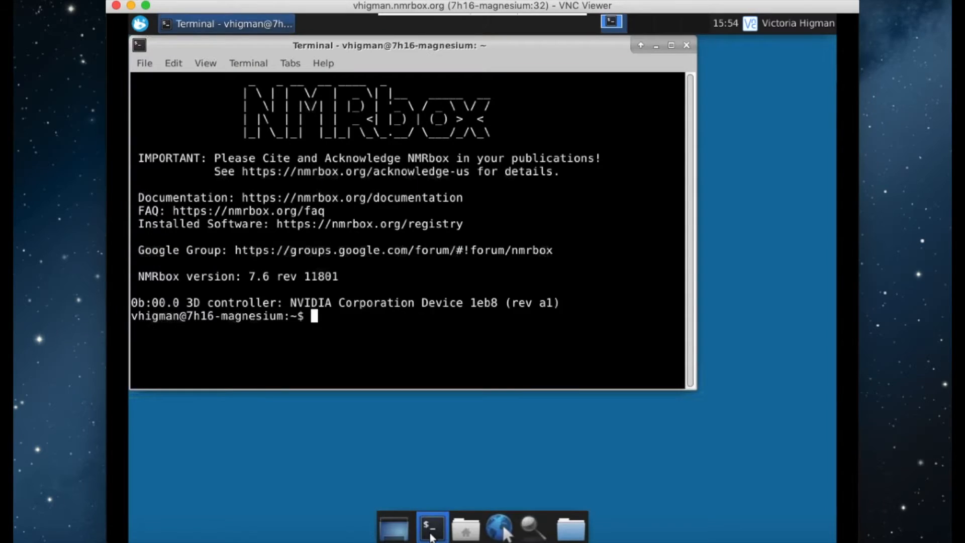
{"action": "type", "text": "ass"}
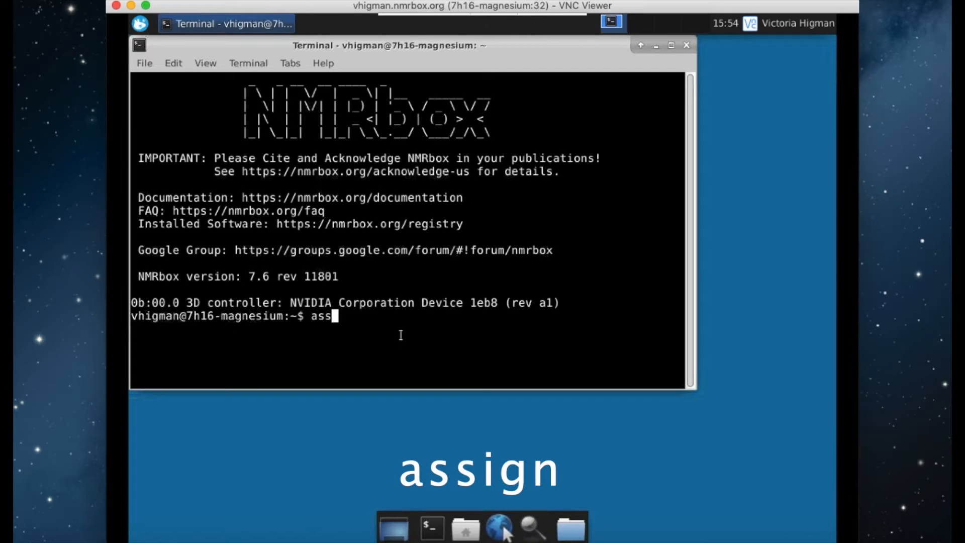
{"action": "key", "text": "Return"}
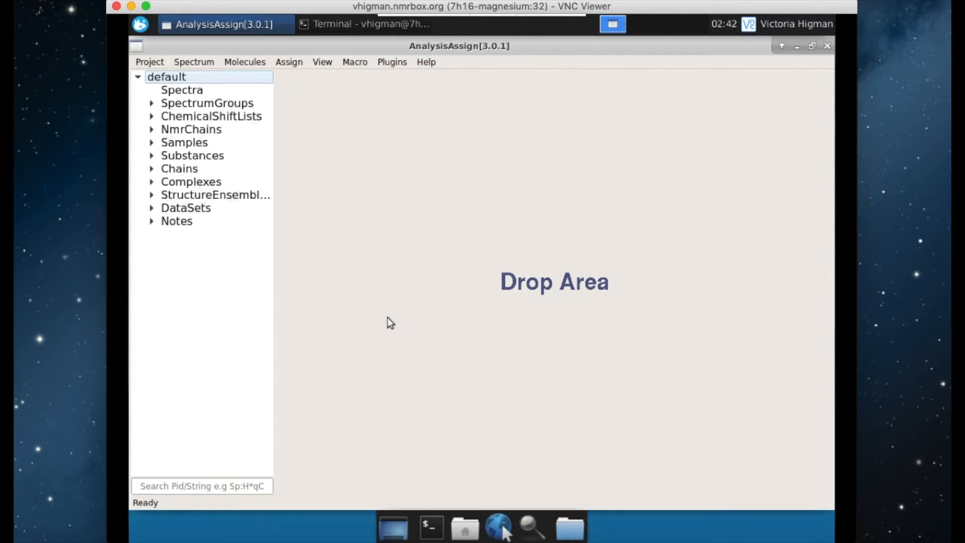
{"action": "mouse_move", "coordinate": [383, 266]}
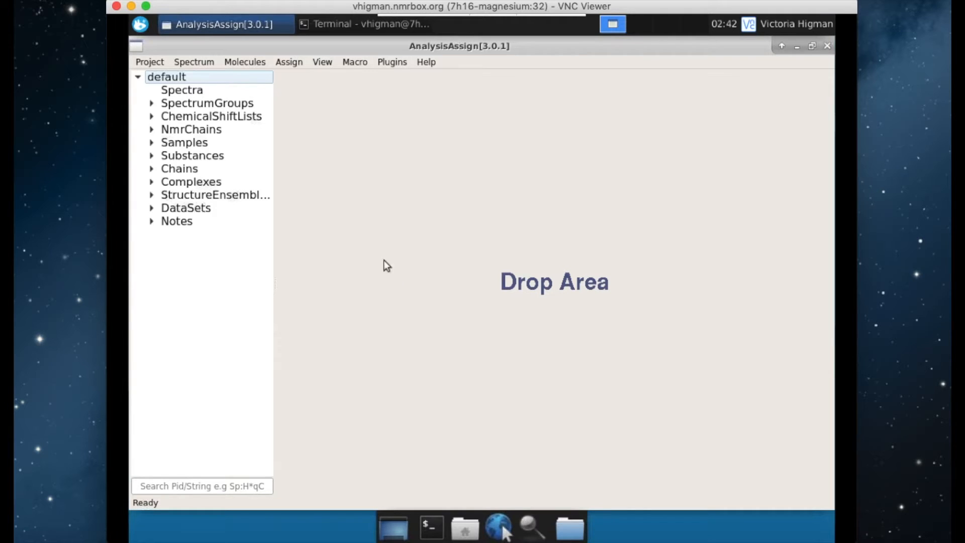
- Load gb1_hsqc.ucsf from the Desktop via Load Spectra and select SP:gb1_hsqc
{"action": "left_click", "coordinate": [193, 62]}
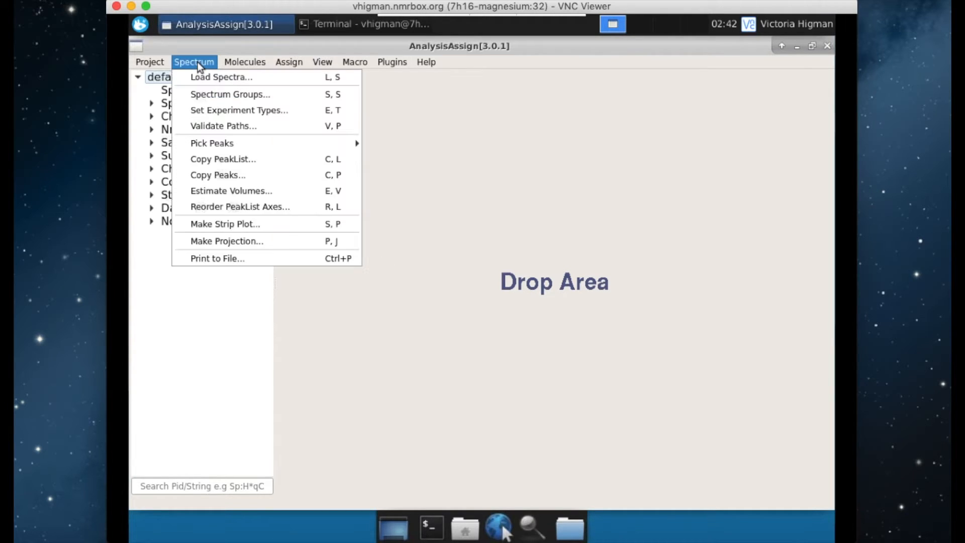
{"action": "left_click", "coordinate": [222, 77]}
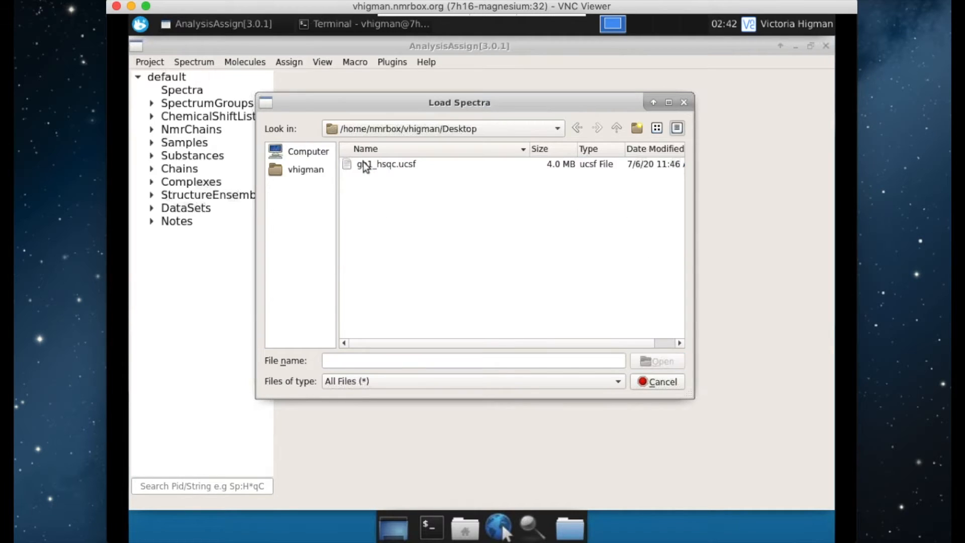
{"action": "left_click", "coordinate": [386, 163]}
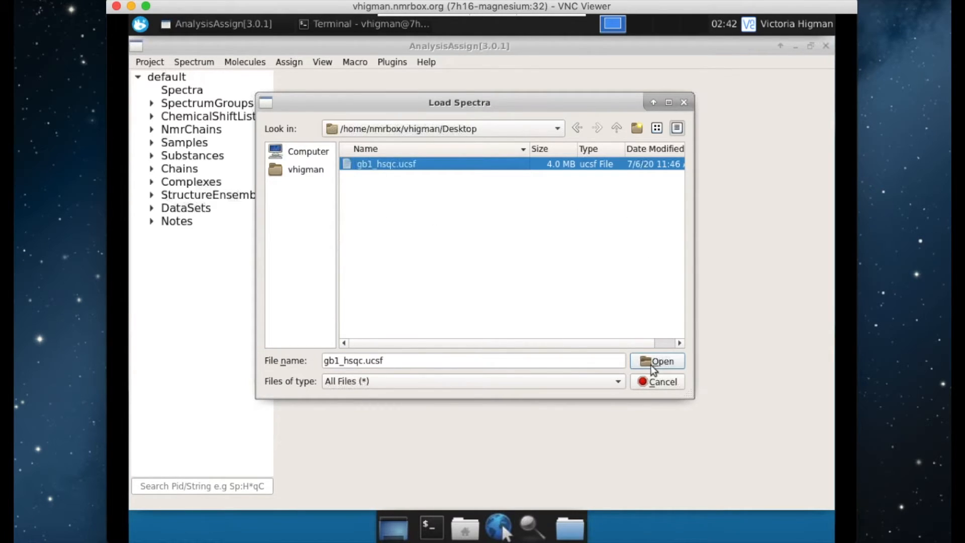
{"action": "left_click", "coordinate": [658, 361]}
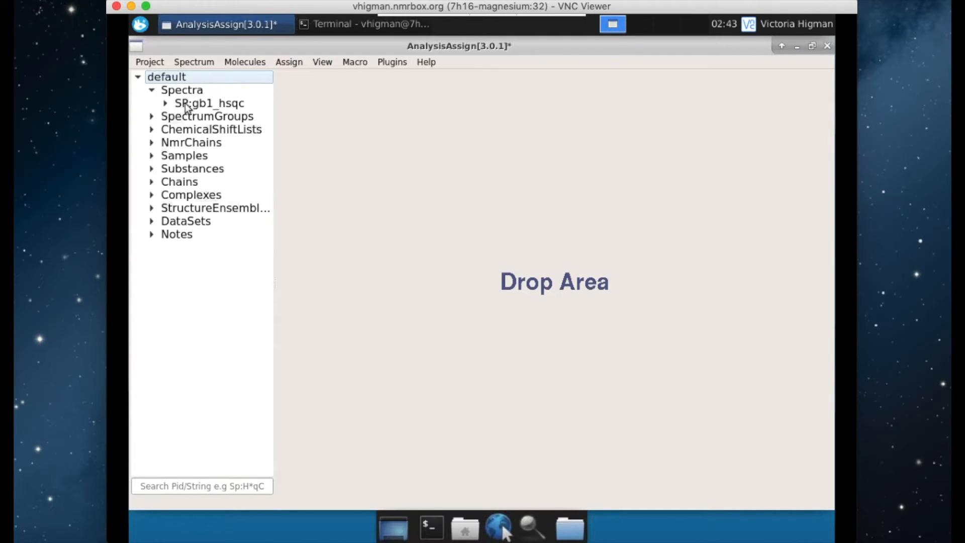
{"action": "left_click", "coordinate": [210, 103]}
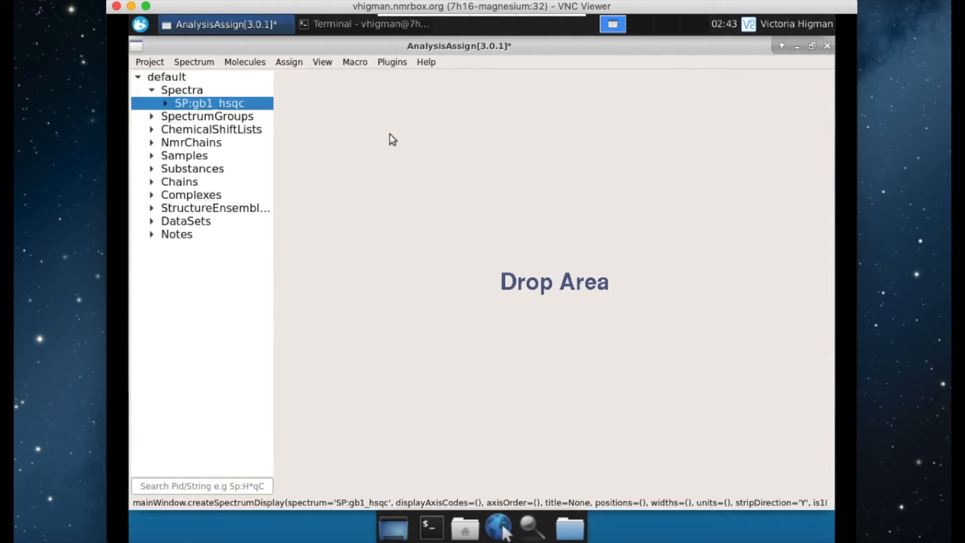
- Open SP:gb1_hsqc in a spectrum display showing peaks on H and N ppm axes
{"action": "double_click", "coordinate": [208, 103]}
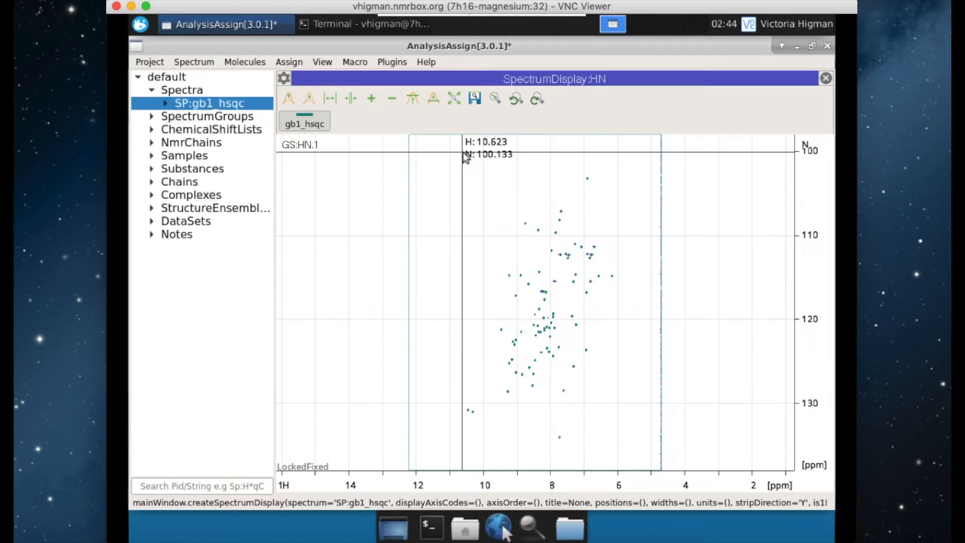
{"action": "mouse_move", "coordinate": [548, 320]}
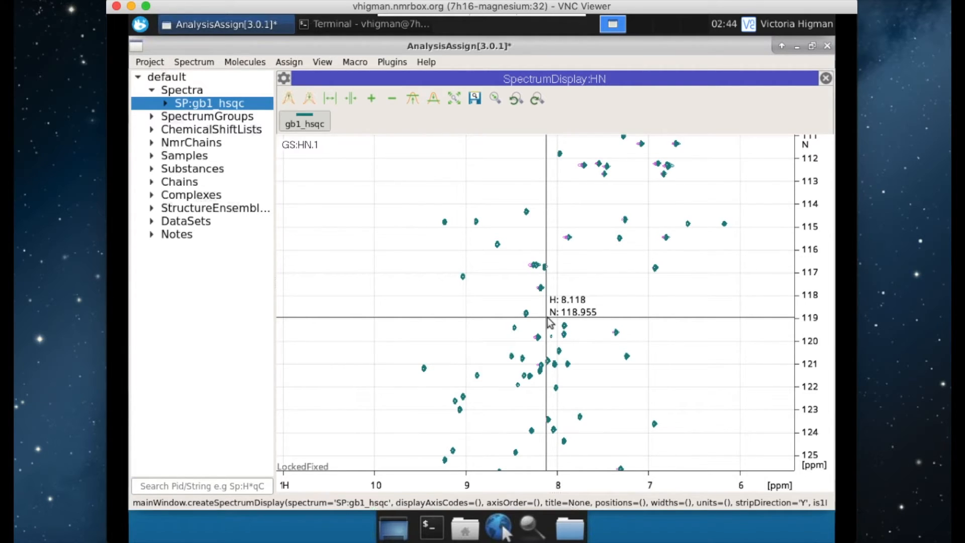
{"action": "mouse_move", "coordinate": [647, 232]}
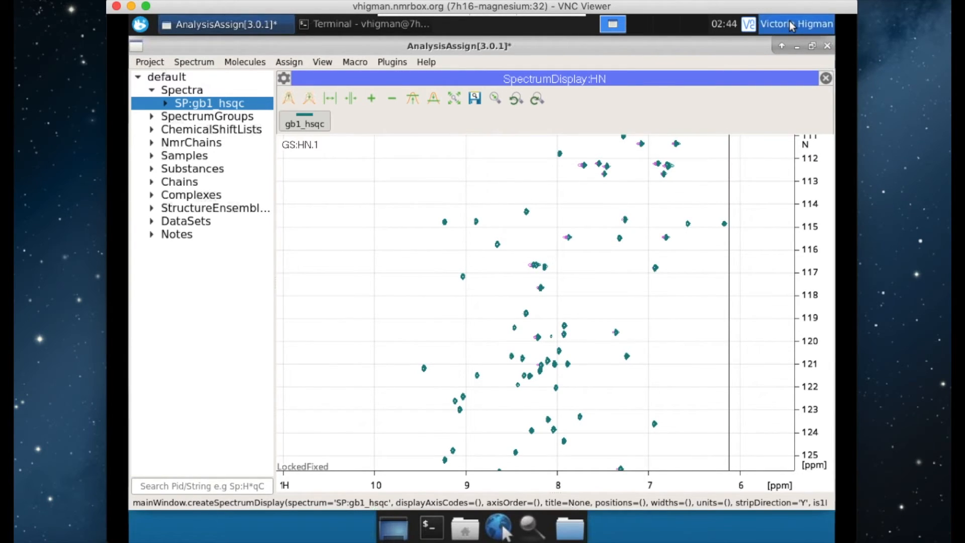
{"action": "mouse_move", "coordinate": [791, 125]}
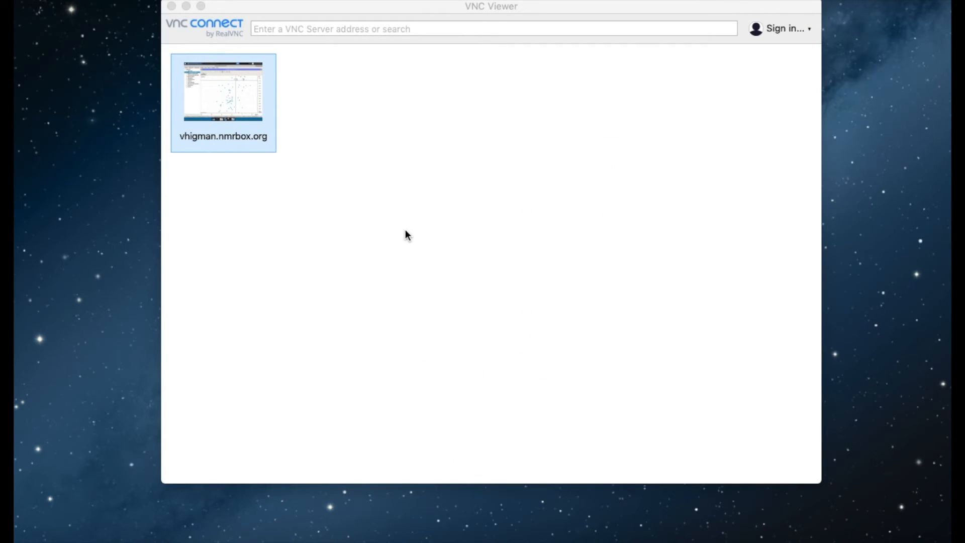
{"action": "mouse_move", "coordinate": [399, 236]}
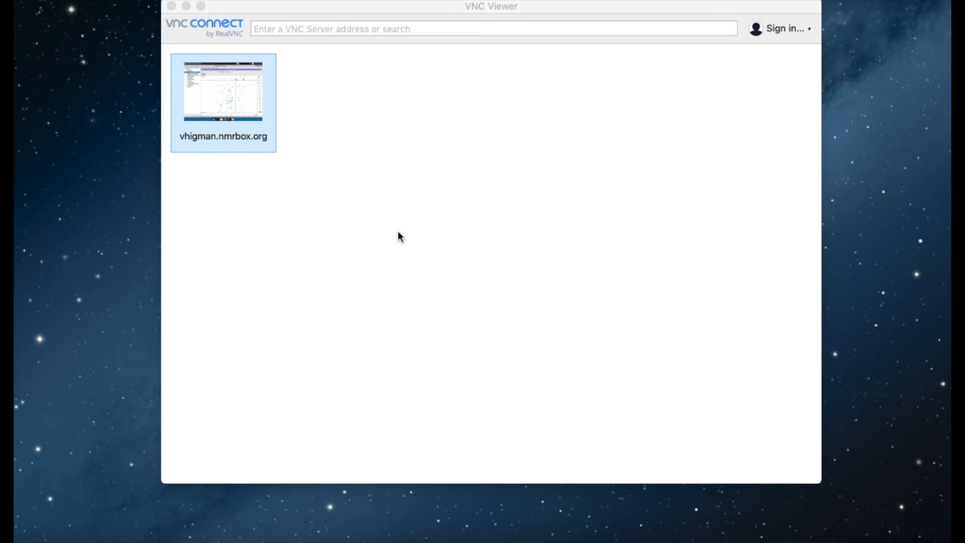
{"action": "mouse_move", "coordinate": [245, 129]}
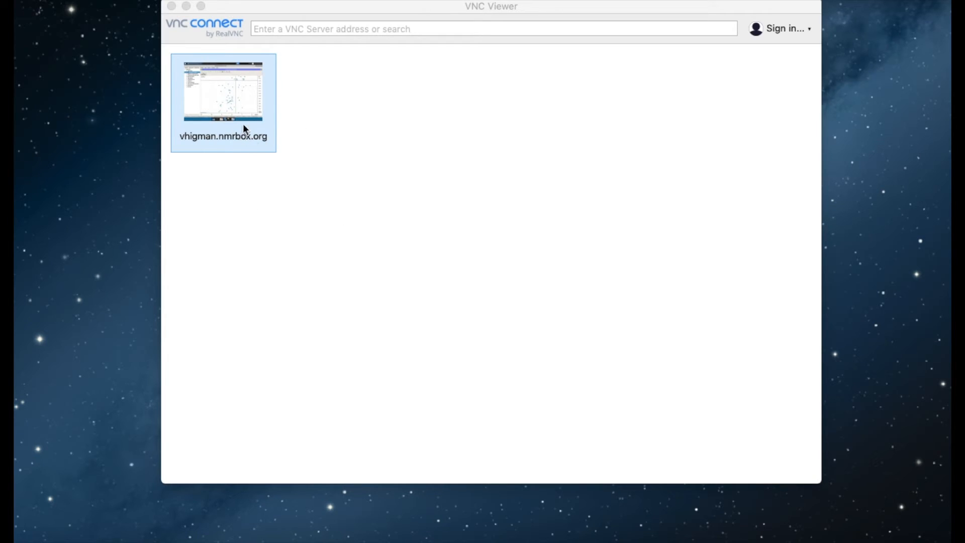
{"action": "mouse_move", "coordinate": [216, 119]}
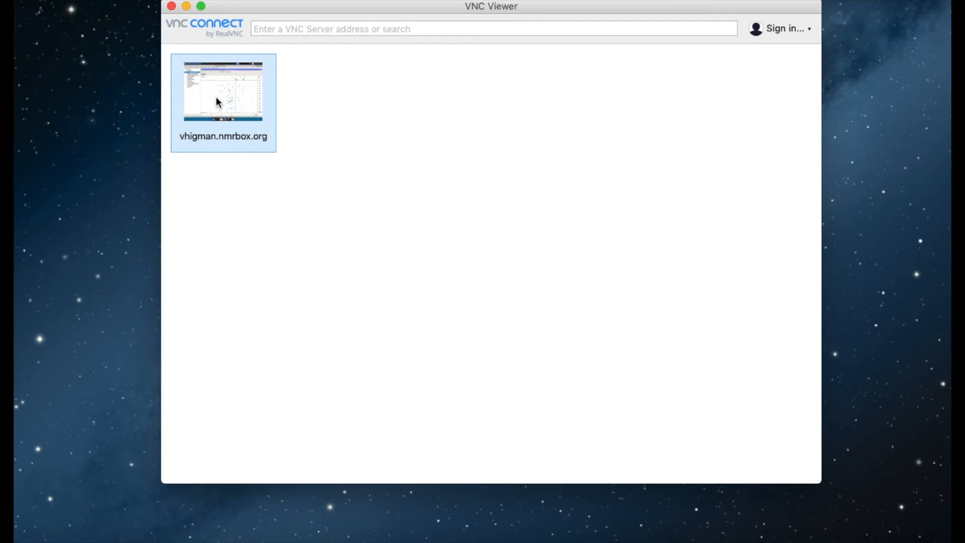
{"action": "double_click", "coordinate": [223, 91]}
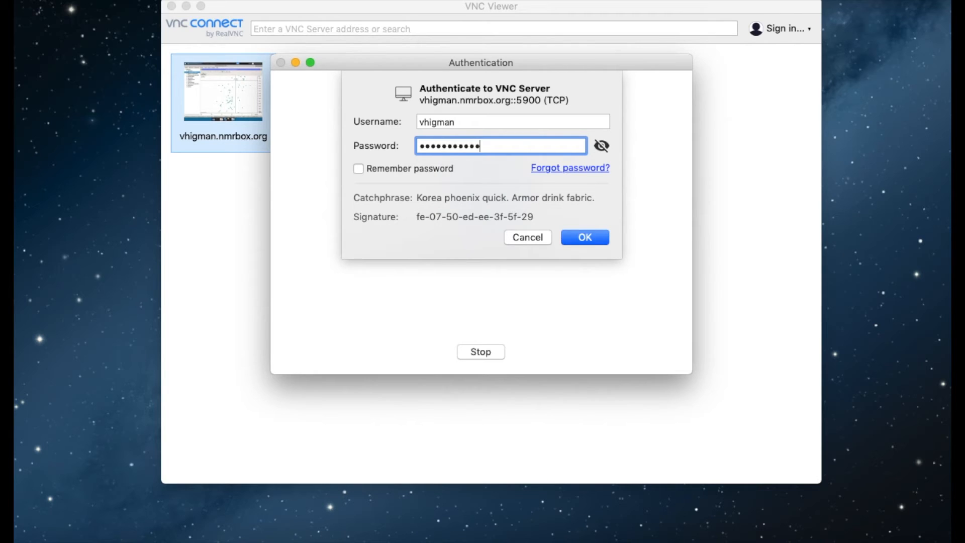
{"action": "left_click", "coordinate": [584, 237]}
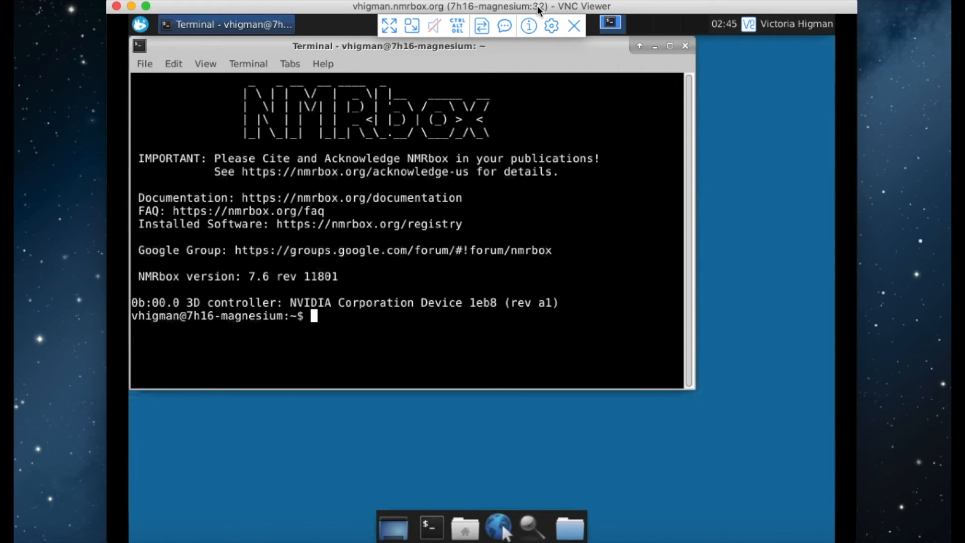
{"action": "mouse_move", "coordinate": [574, 25]}
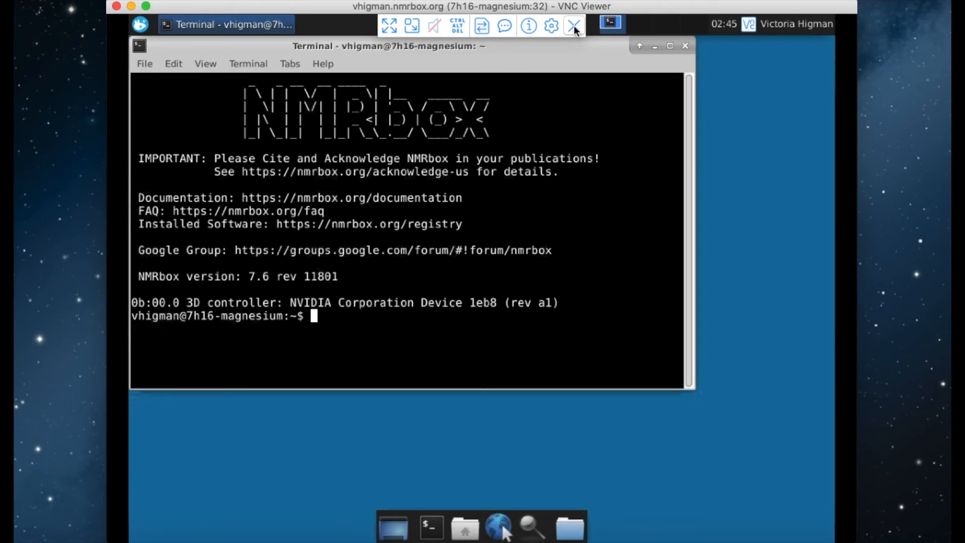
{"action": "mouse_move", "coordinate": [575, 26]}
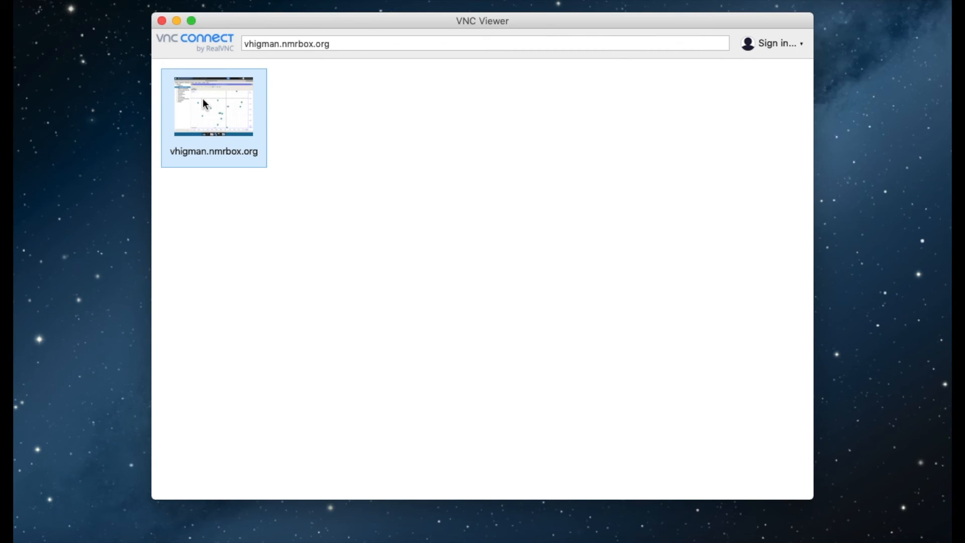
{"action": "mouse_move", "coordinate": [531, 266]}
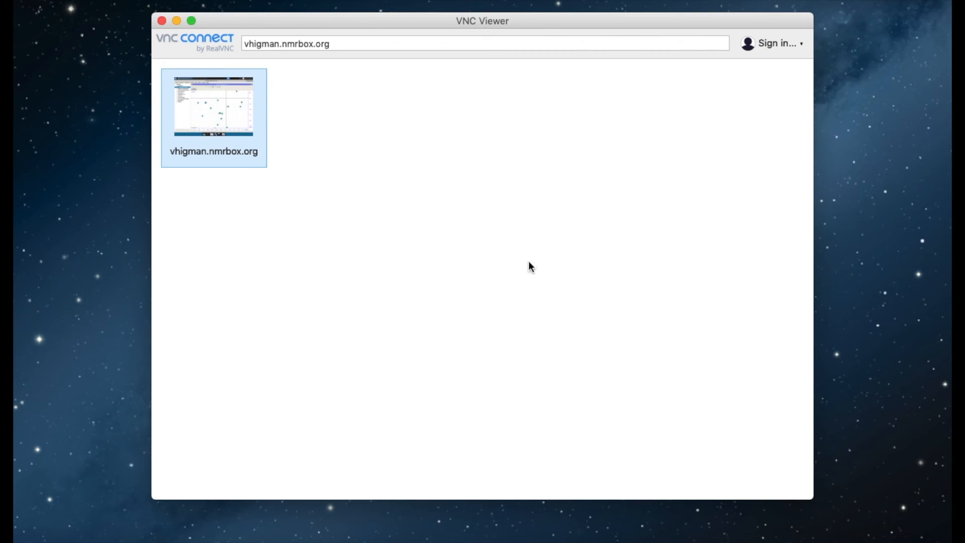
{"action": "mouse_move", "coordinate": [910, 540]}
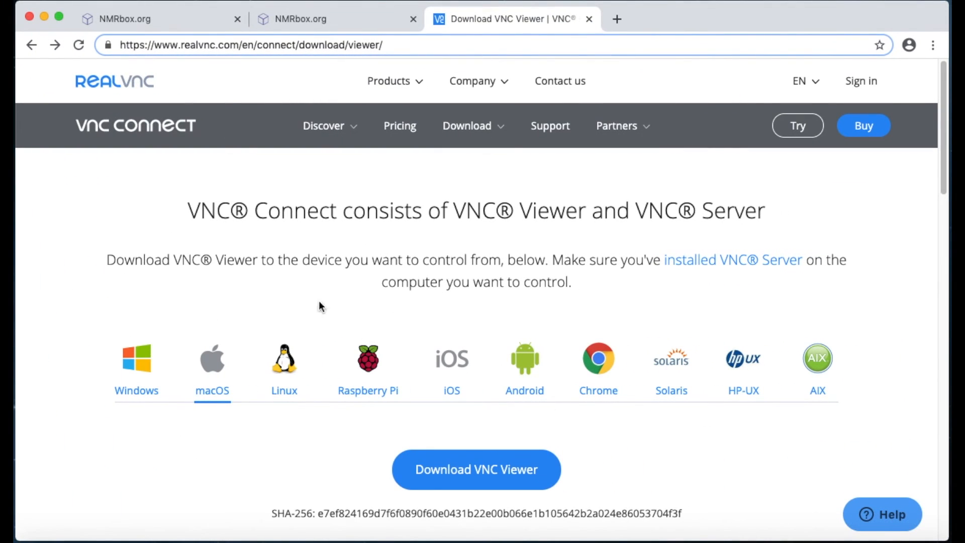
- Scroll the NMRbox community events page down to the 2020 CCPN Conference
{"action": "left_click", "coordinate": [338, 18]}
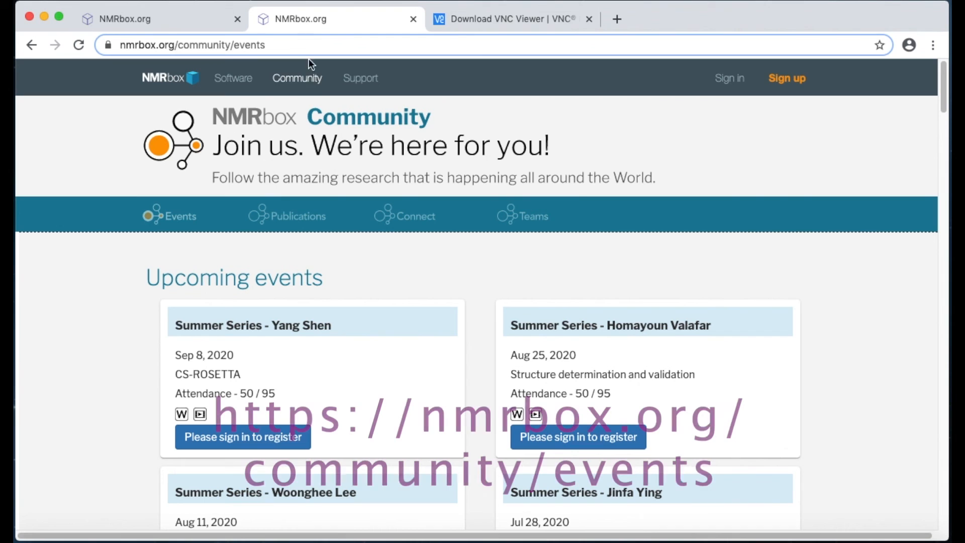
{"action": "mouse_move", "coordinate": [298, 129]}
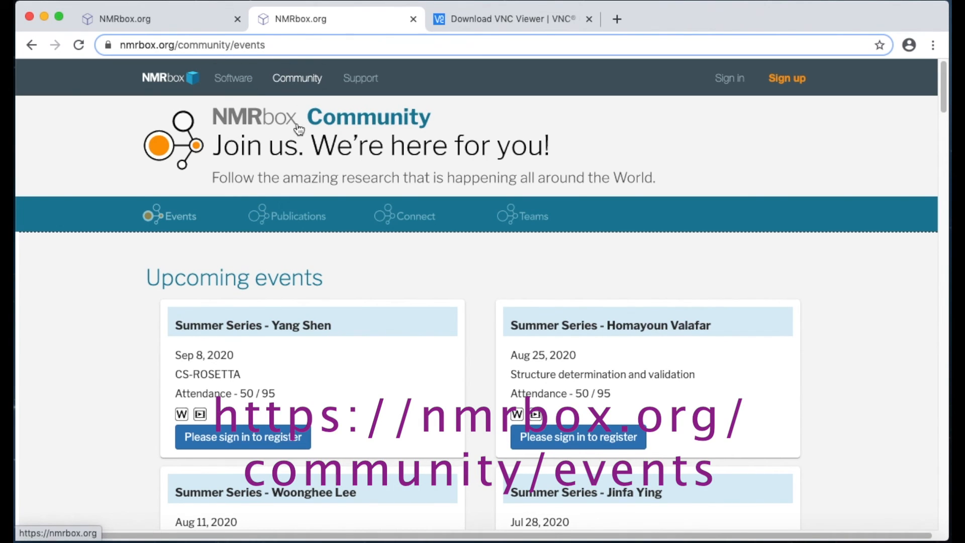
{"action": "scroll", "scroll_direction": "down", "scroll_amount": 3}
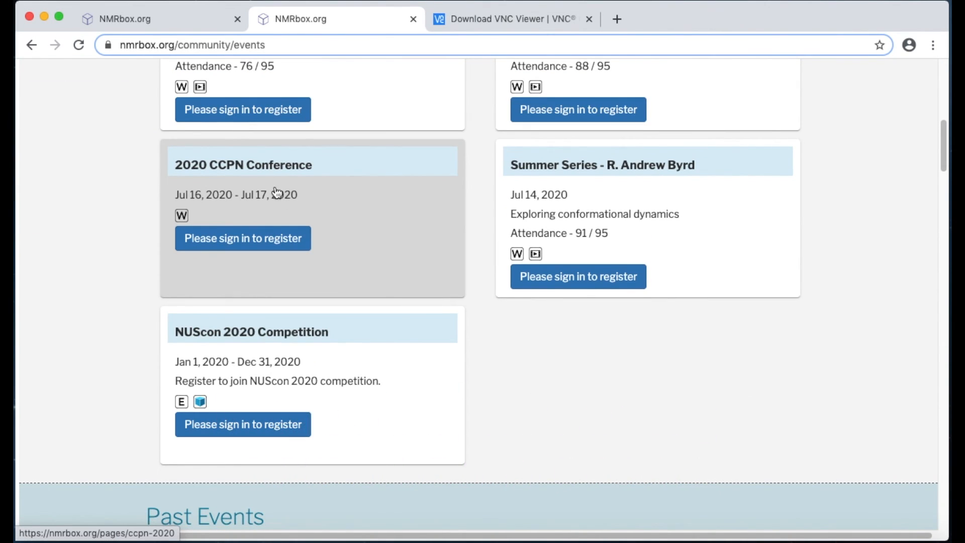
{"action": "mouse_move", "coordinate": [268, 195]}
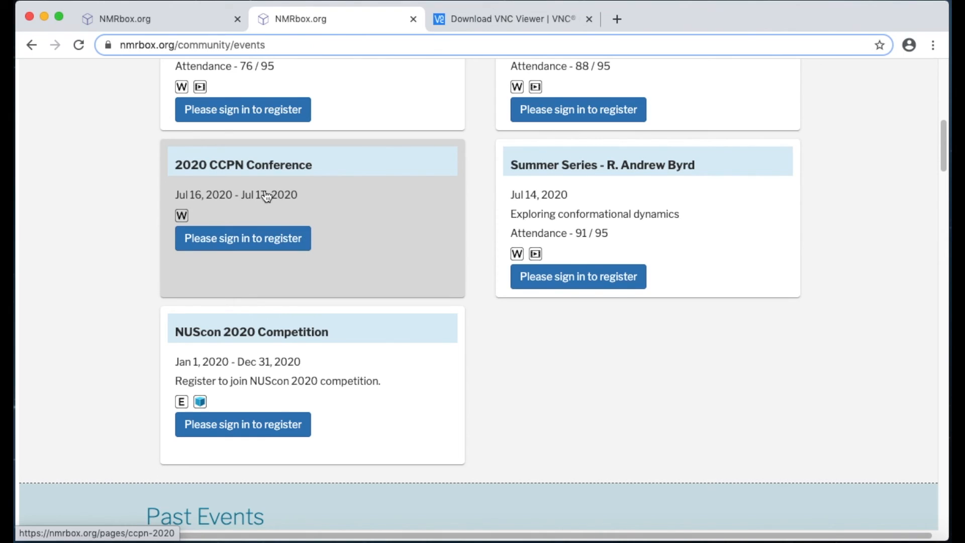
{"action": "mouse_move", "coordinate": [243, 238]}
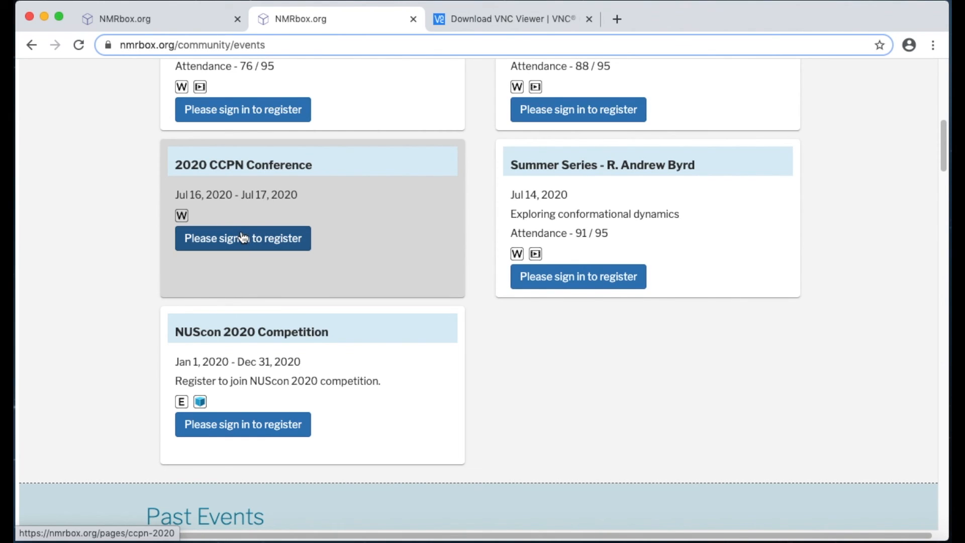